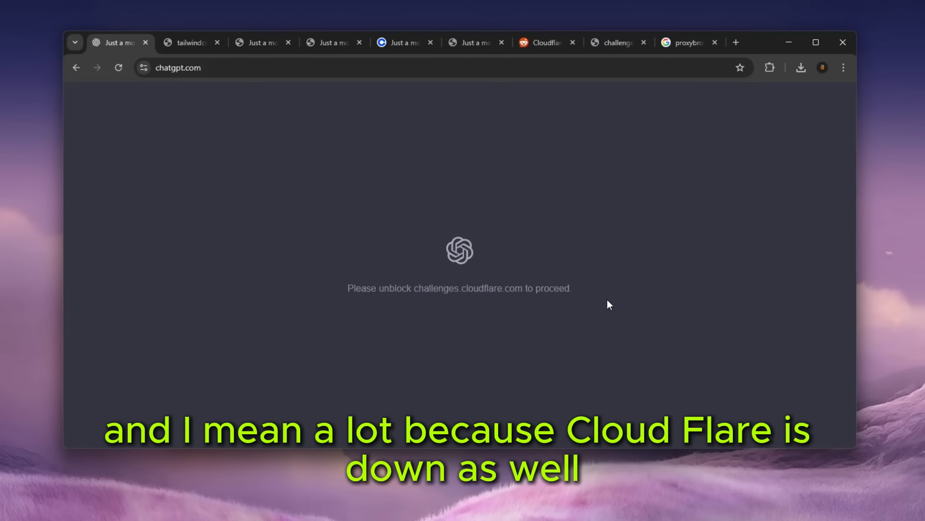
mouse_move(594, 306)
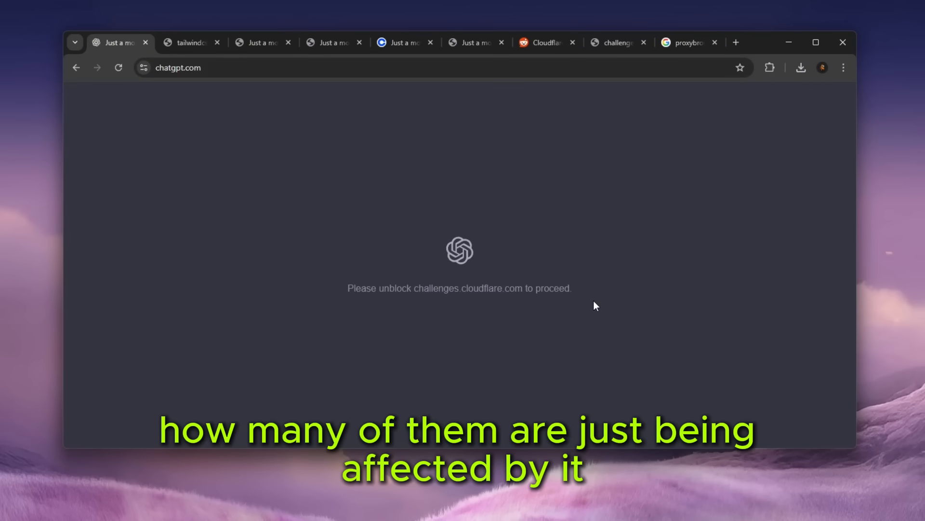
- Show the tailwindcss CDN tab's Cloudflare 500 error, highlighting its URL and 'Internal server'
click(260, 42)
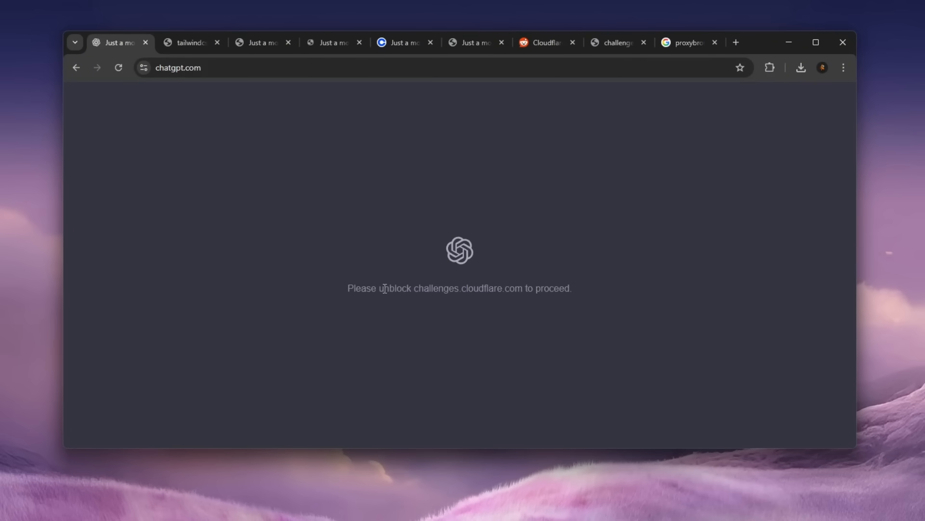
double_click(394, 288)
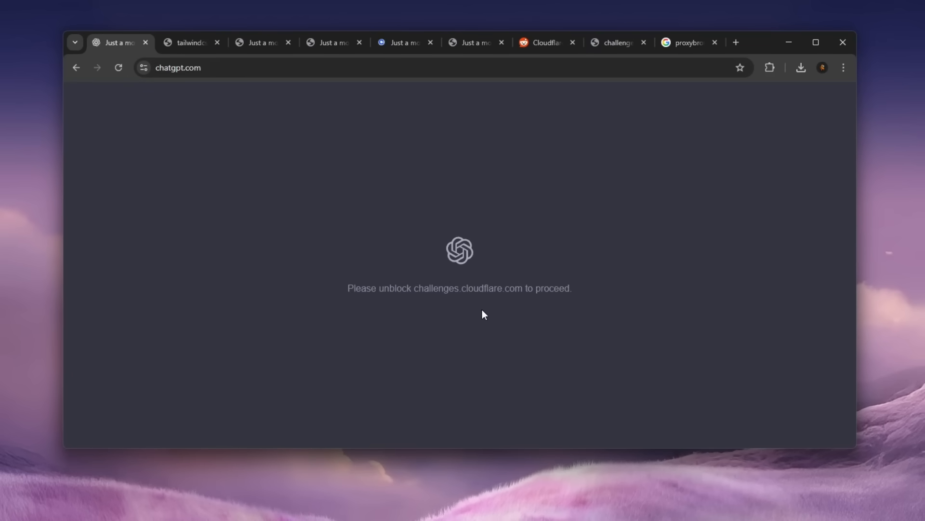
click(187, 42)
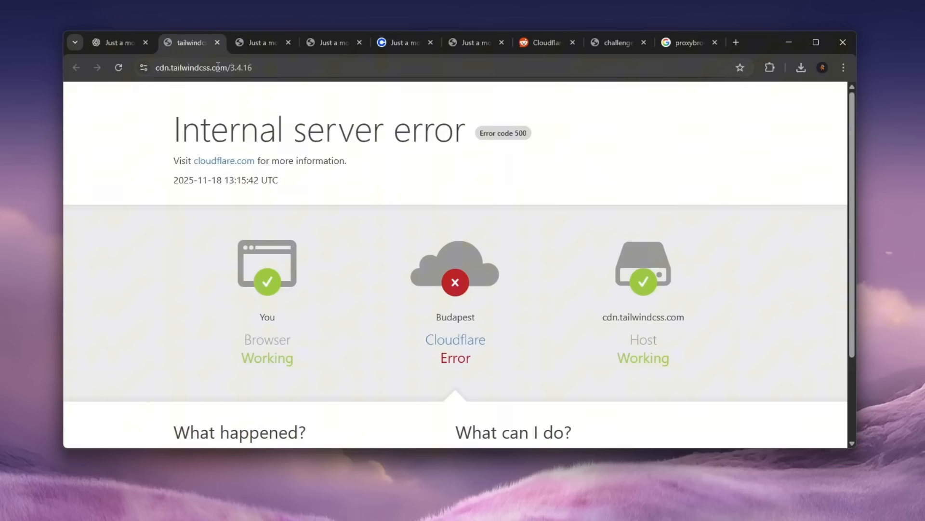
click(204, 67)
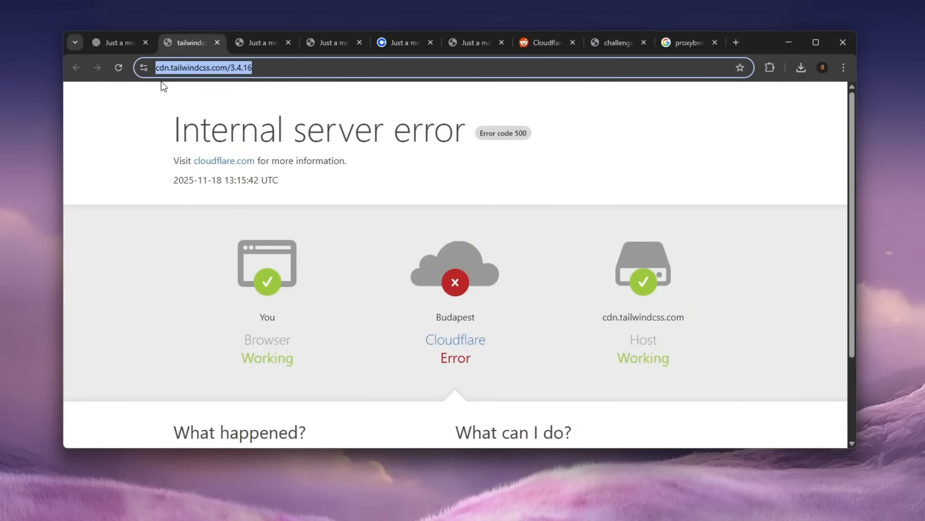
mouse_move(213, 116)
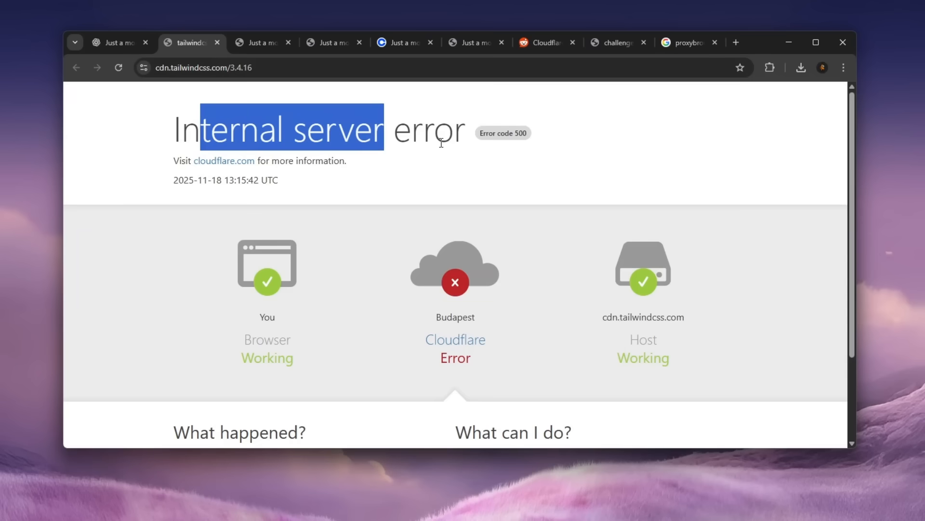
mouse_move(731, 53)
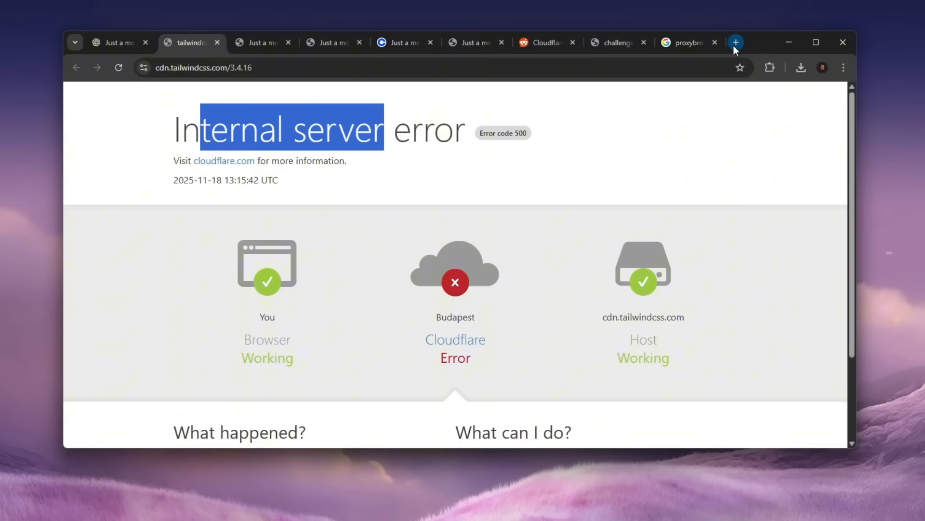
click(233, 97)
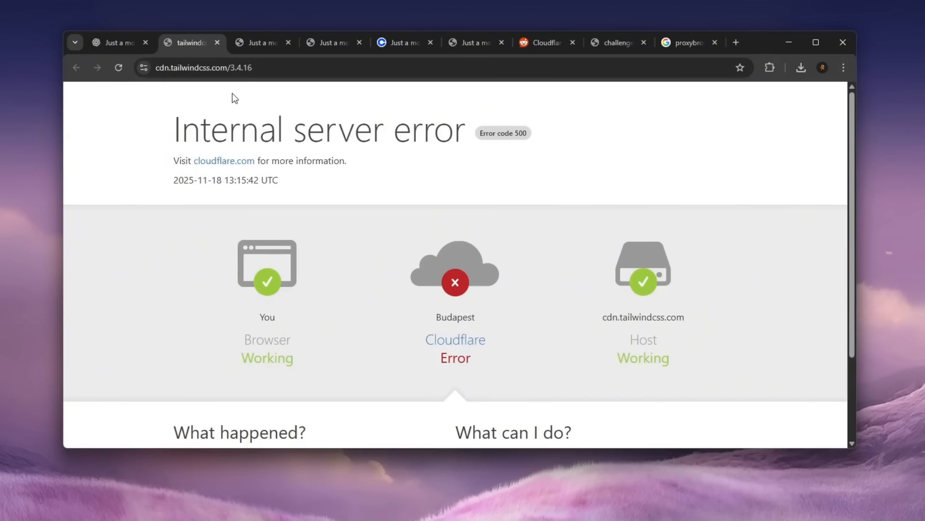
- On the Udemy and Canva tabs, highlight the blocked challenges.cloudflare.com domain
click(258, 42)
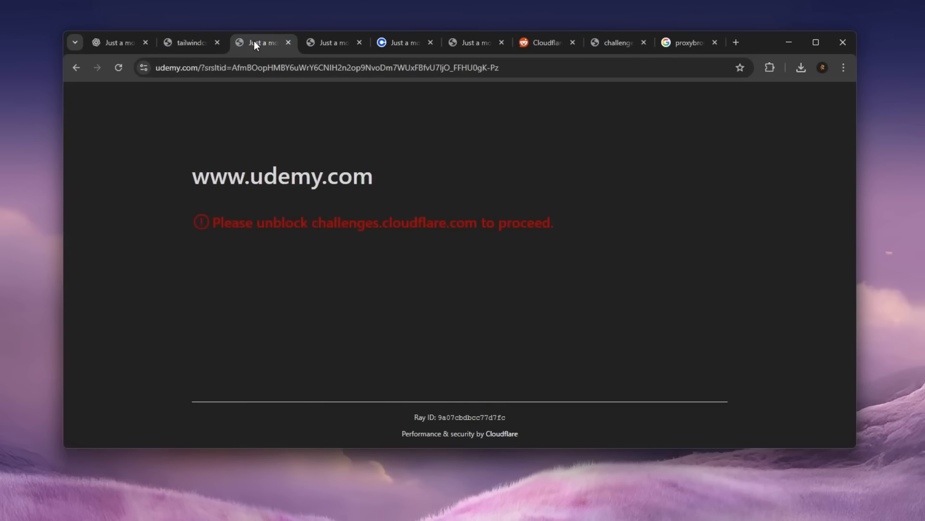
click(118, 67)
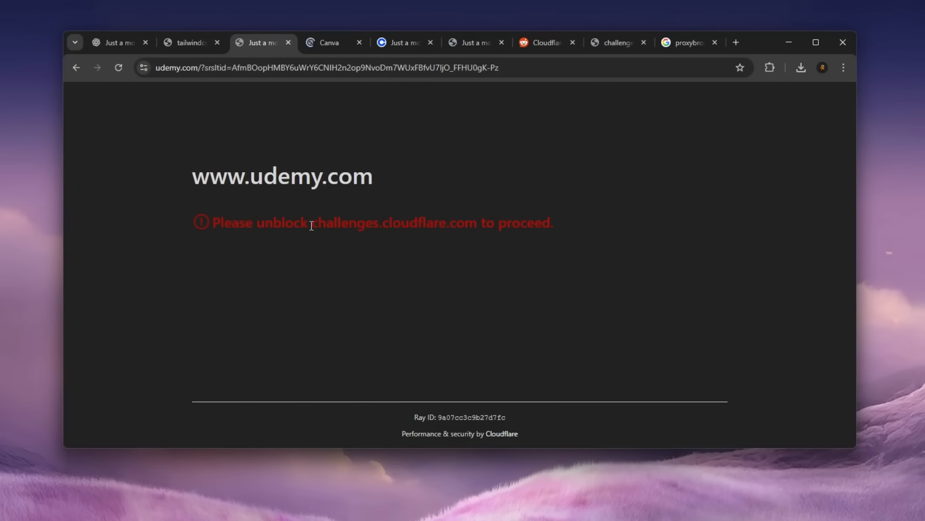
drag(311, 223, 496, 223)
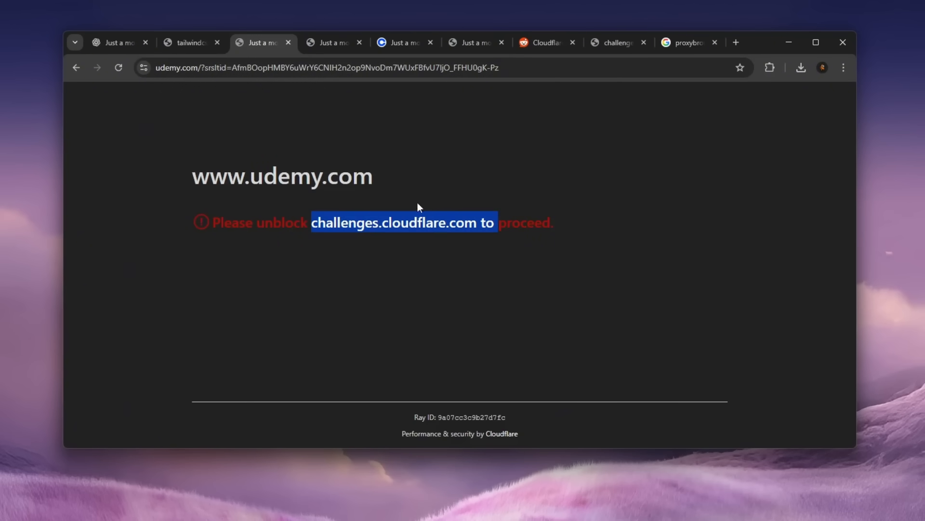
click(331, 42)
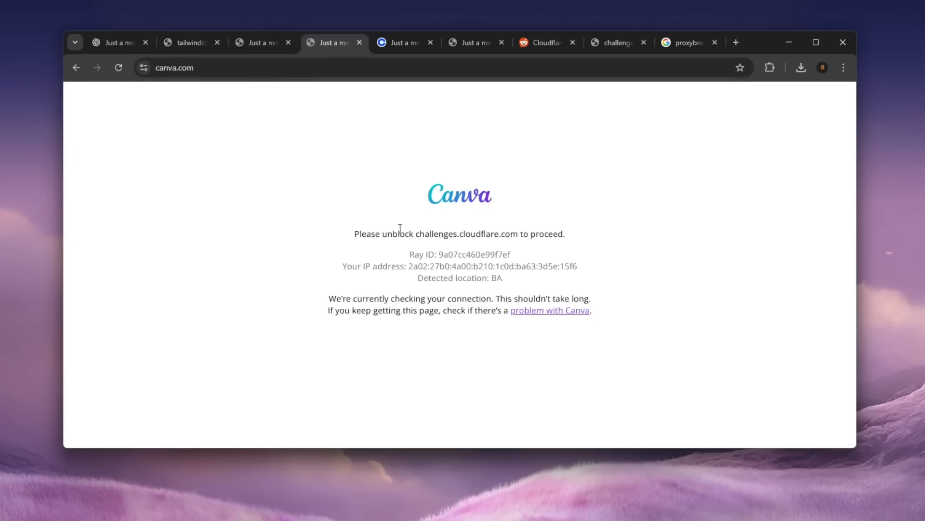
double_click(460, 233)
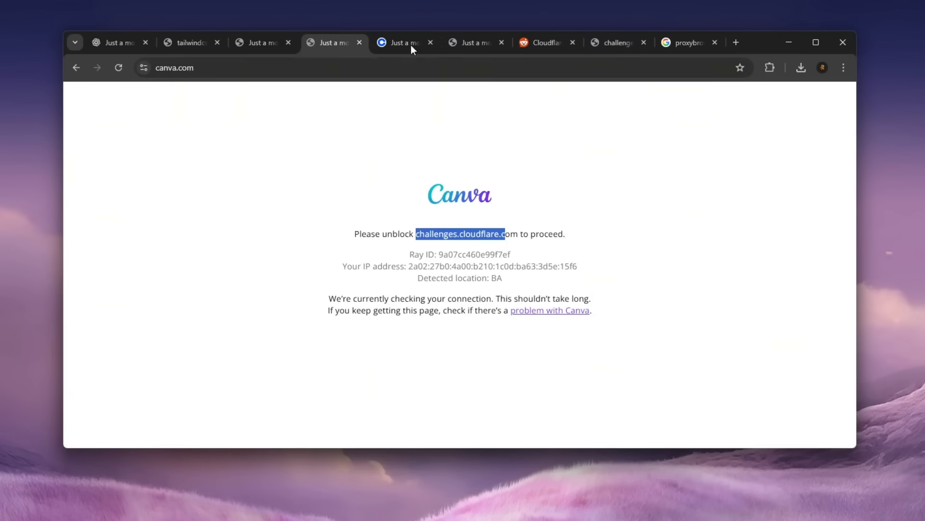
- View Coinbase, reload DoorDash, revisit the tailwindcss error, and return to ChatGPT
click(404, 43)
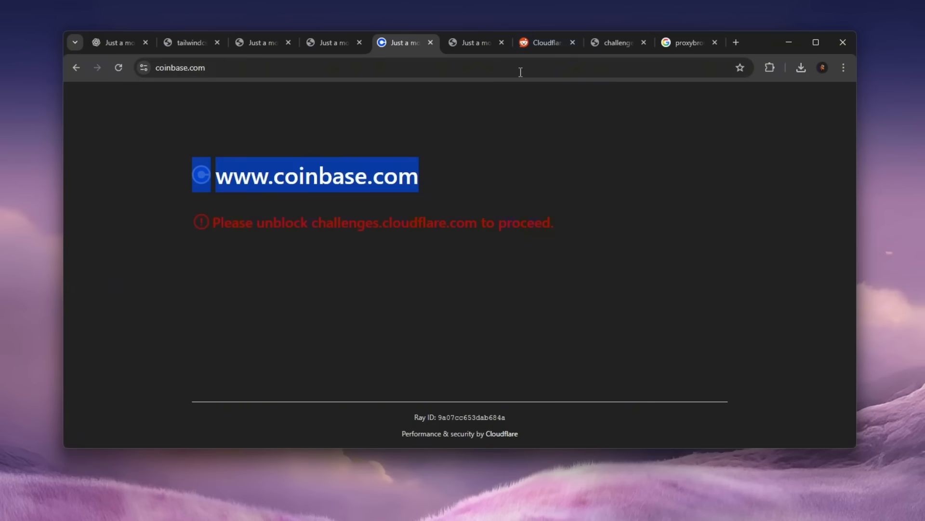
click(472, 42)
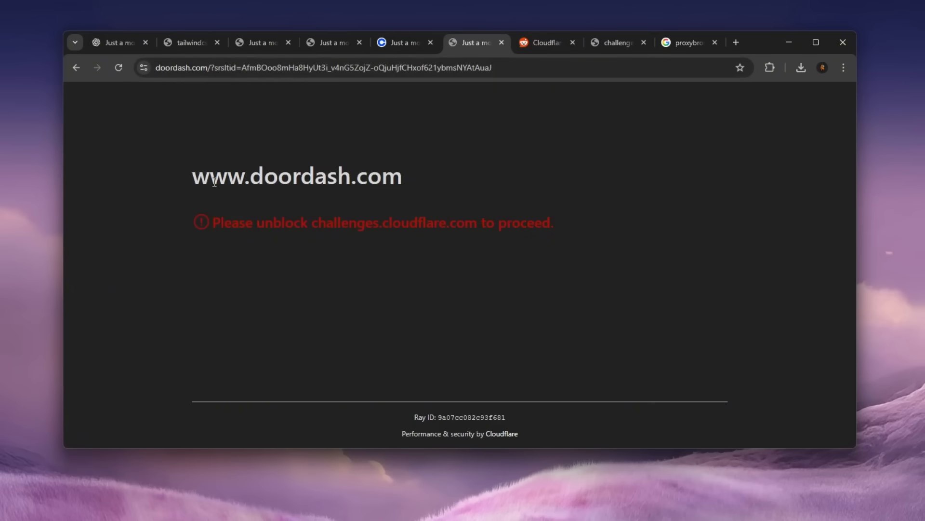
click(119, 67)
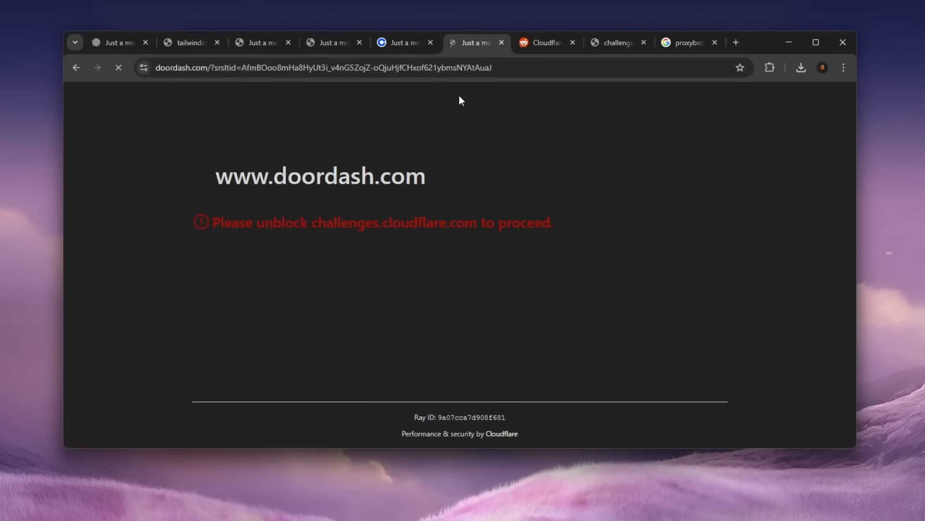
click(188, 42)
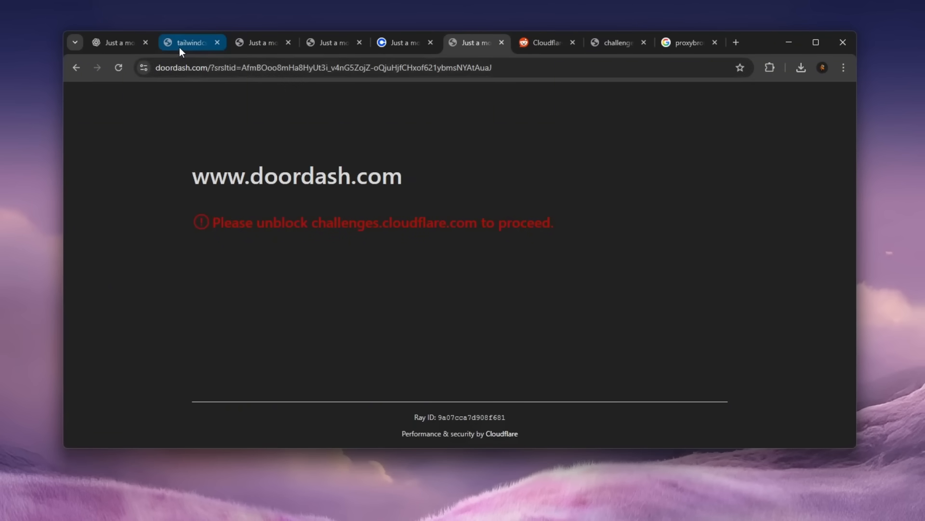
click(189, 42)
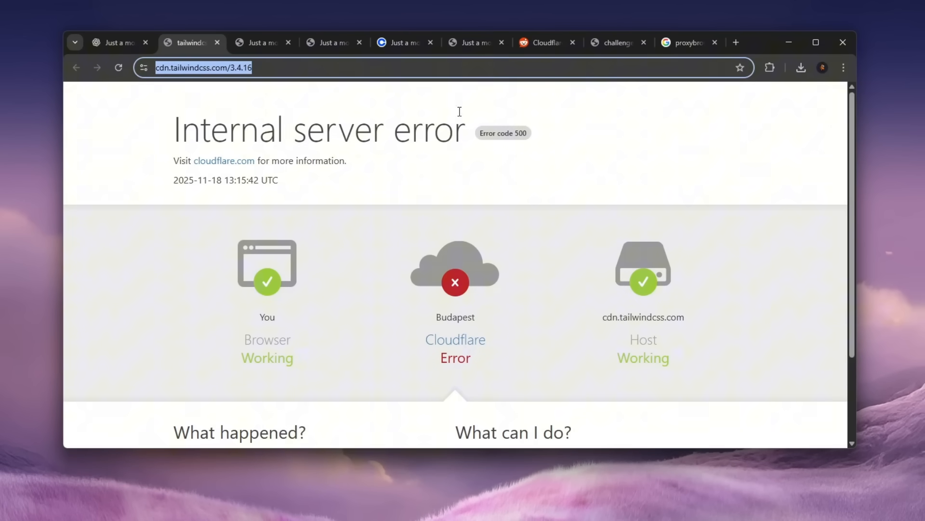
click(469, 42)
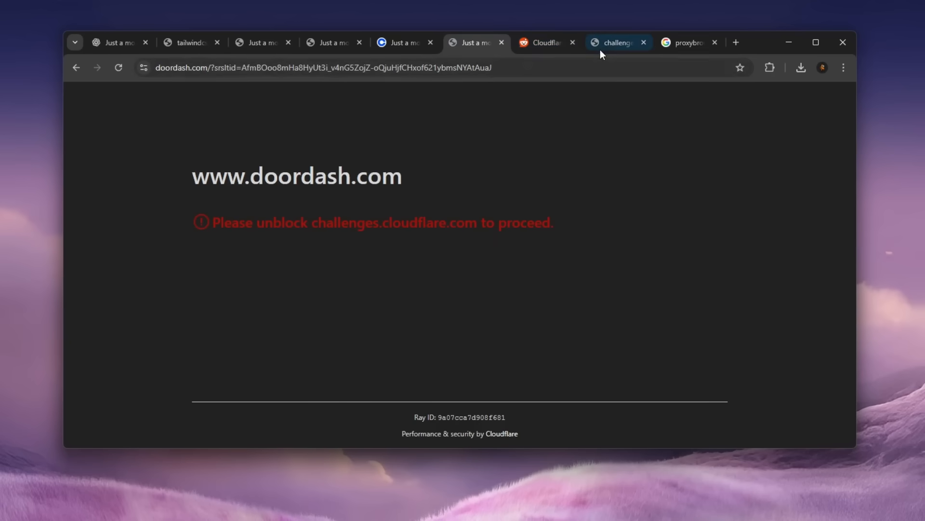
click(617, 42)
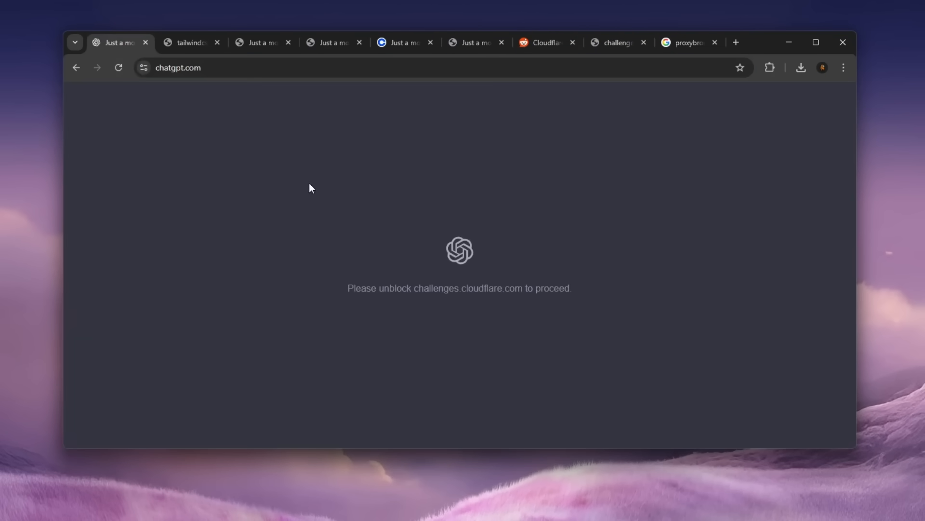
- Inspect ChatGPT's DevTools console CORS error, then view its Network request list
key(F12)
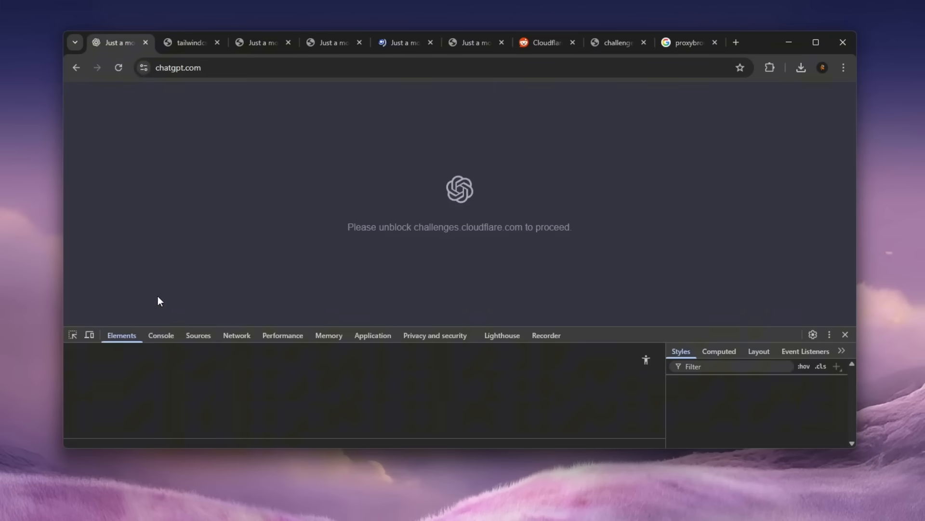
click(160, 241)
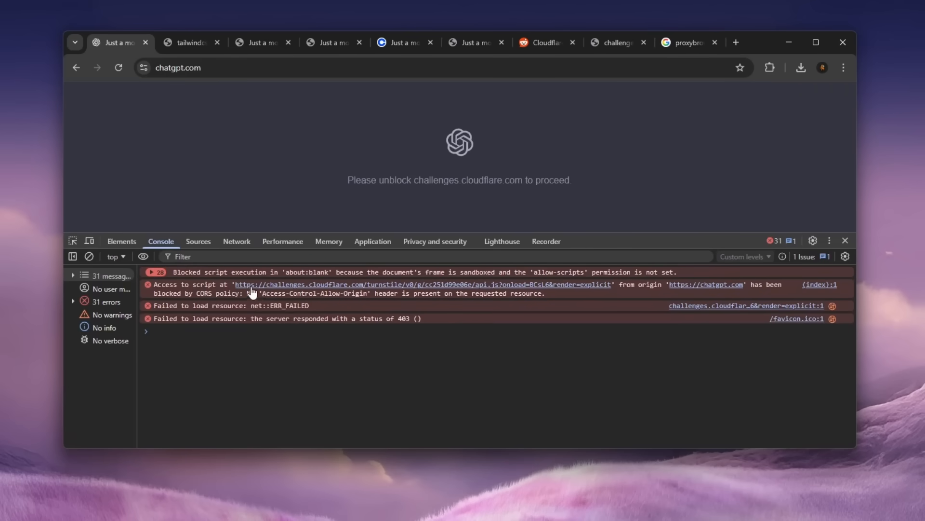
mouse_move(199, 287)
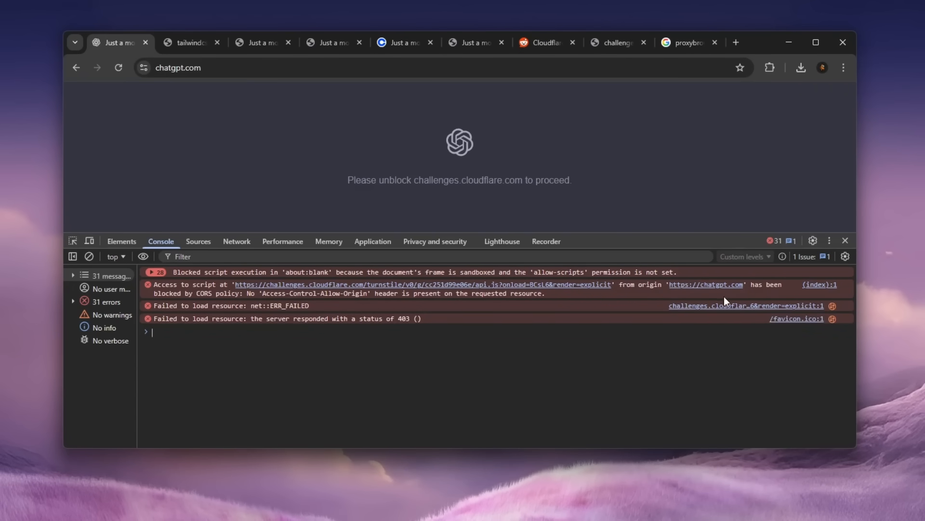
double_click(205, 293)
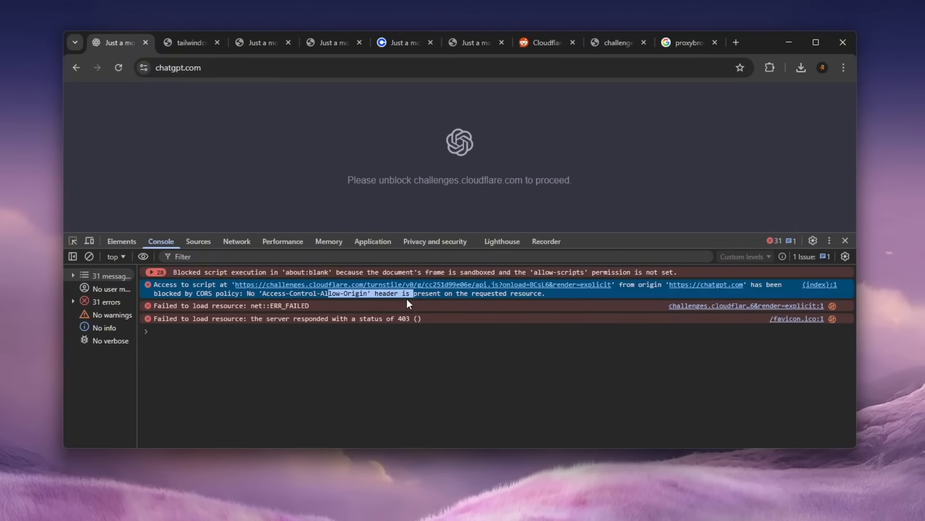
click(236, 241)
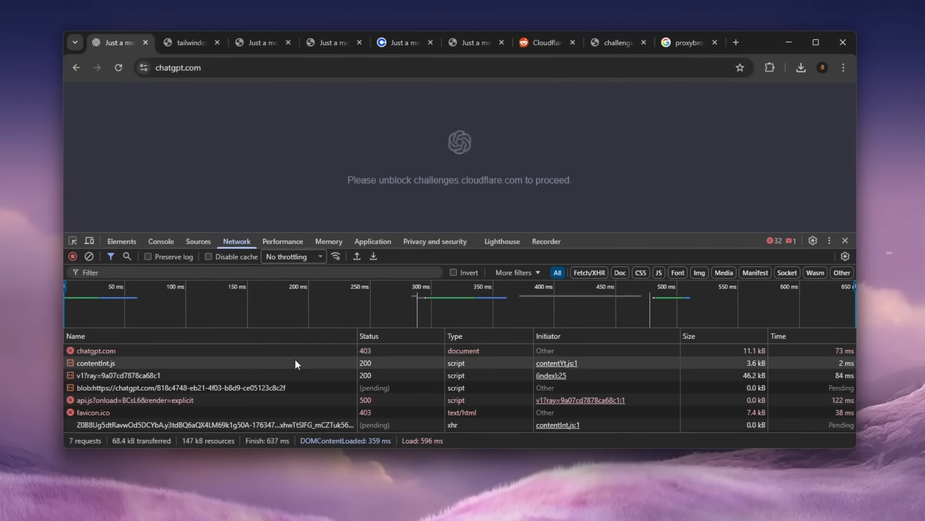
click(135, 399)
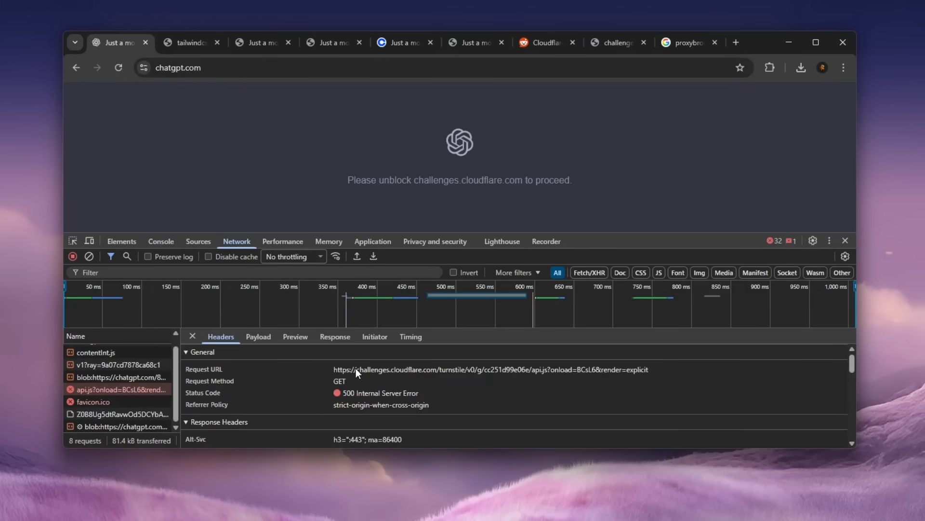
scroll(down, 3)
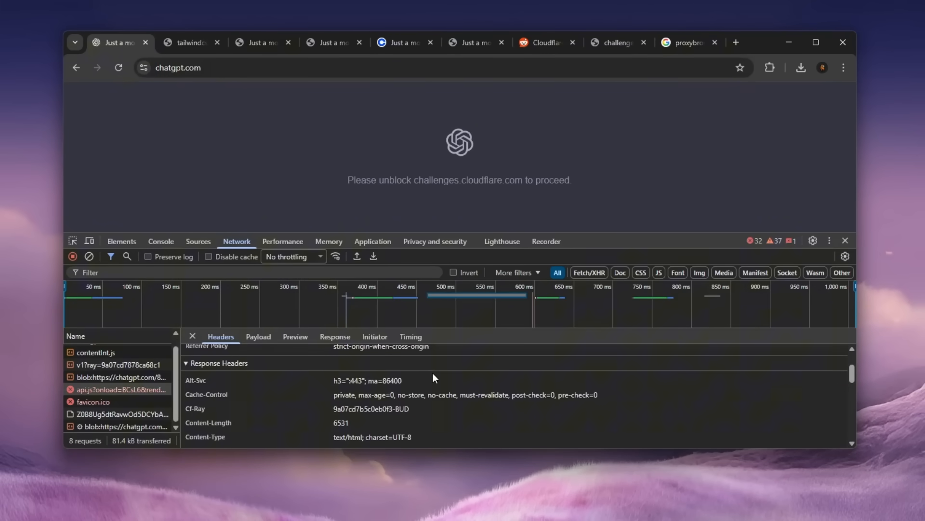
scroll(down, 3)
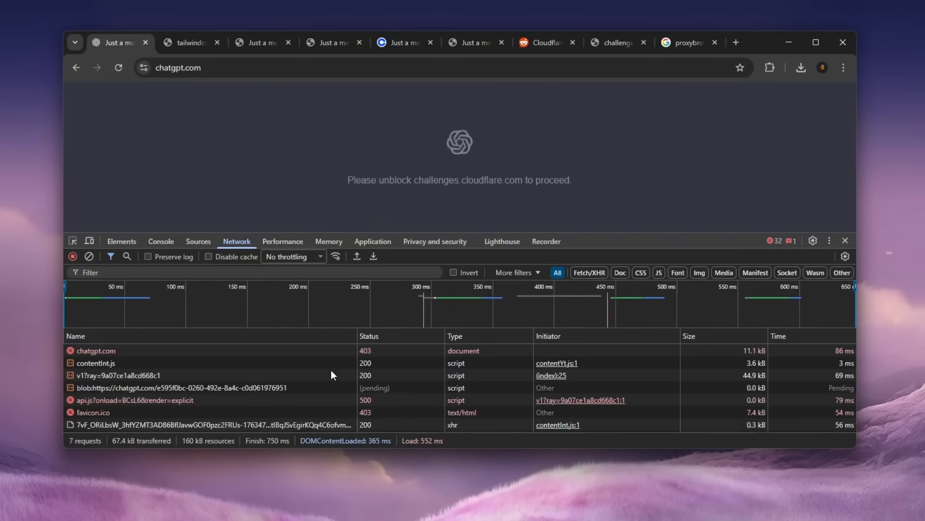
- Switch to the cdn.tailwindcss.com tab showing Cloudflare's 500 error
click(189, 42)
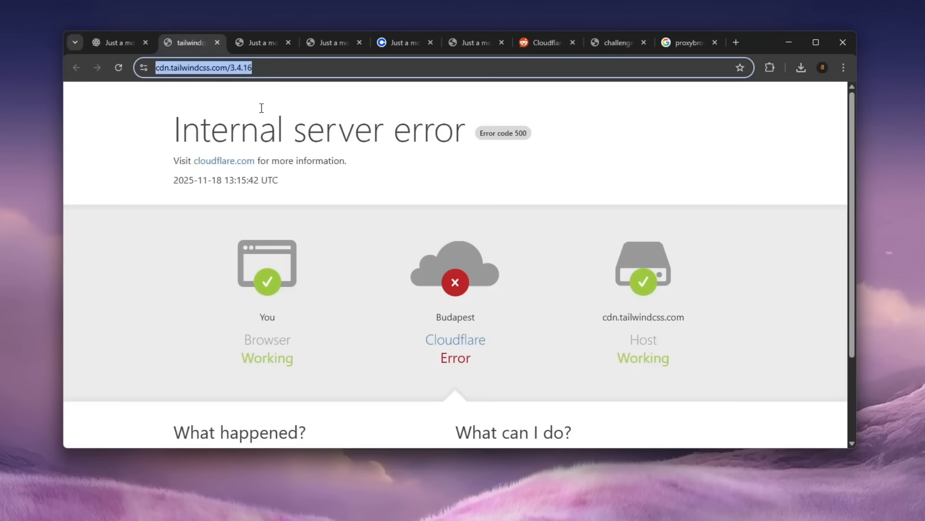
mouse_move(250, 144)
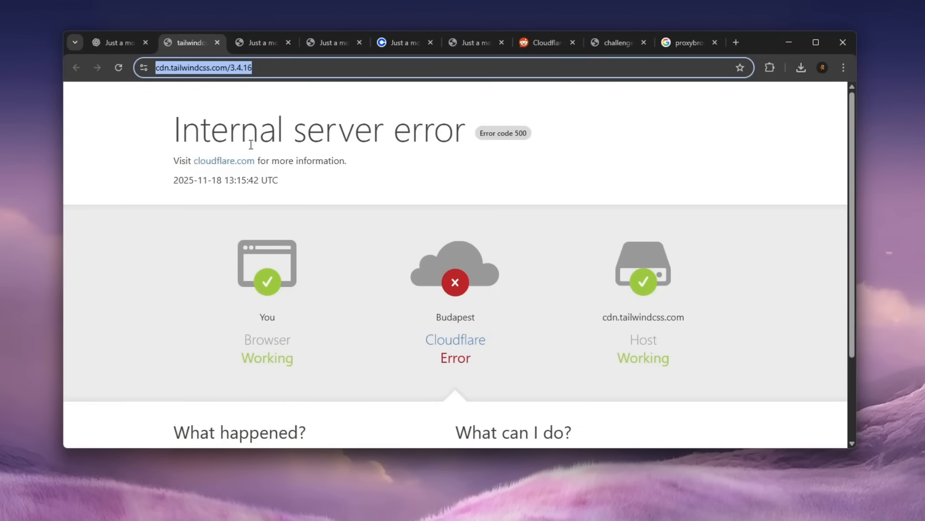
mouse_move(250, 134)
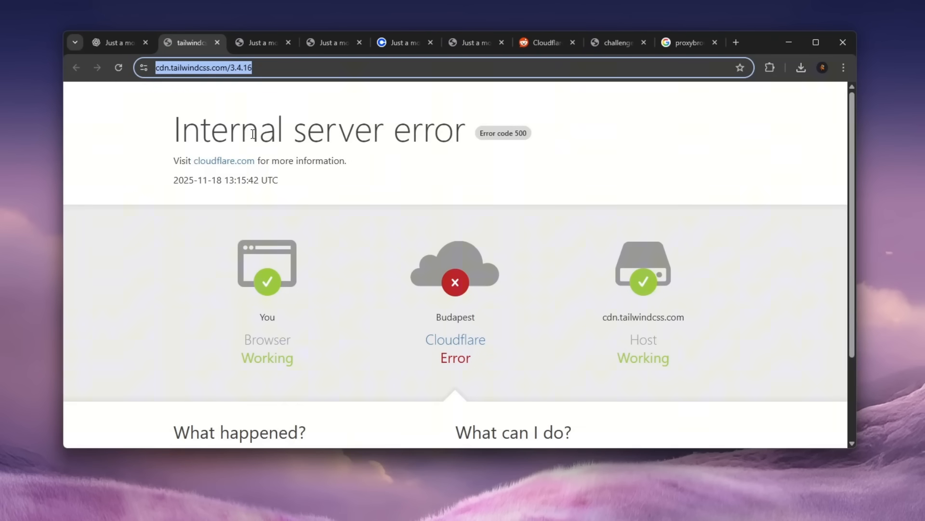
- Reload ChatGPT's failing 403/500 network requests, then view the Reddit 'Cloudflare issues/down' thread
click(116, 42)
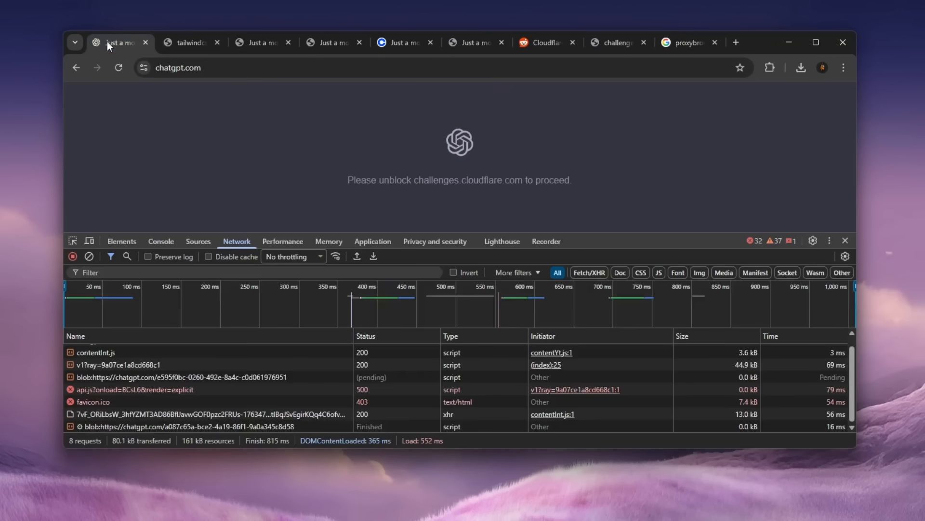
click(118, 68)
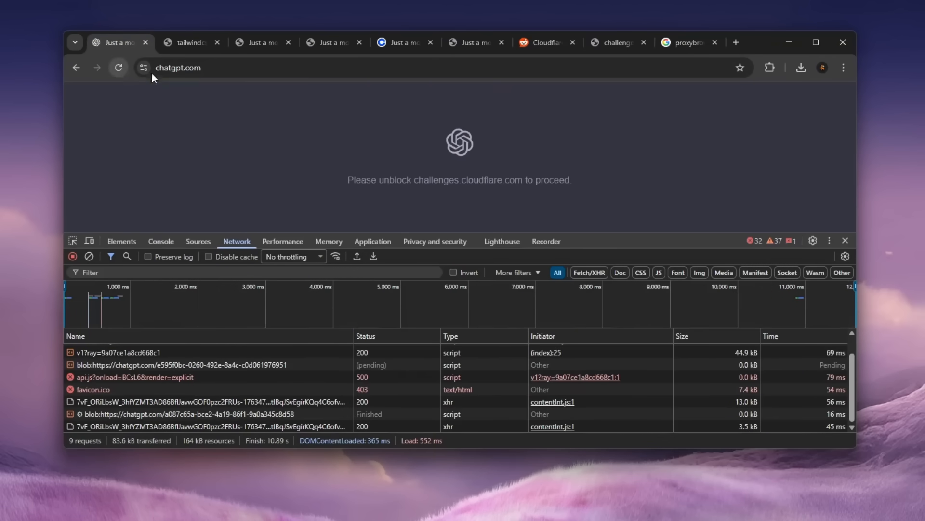
mouse_move(400, 164)
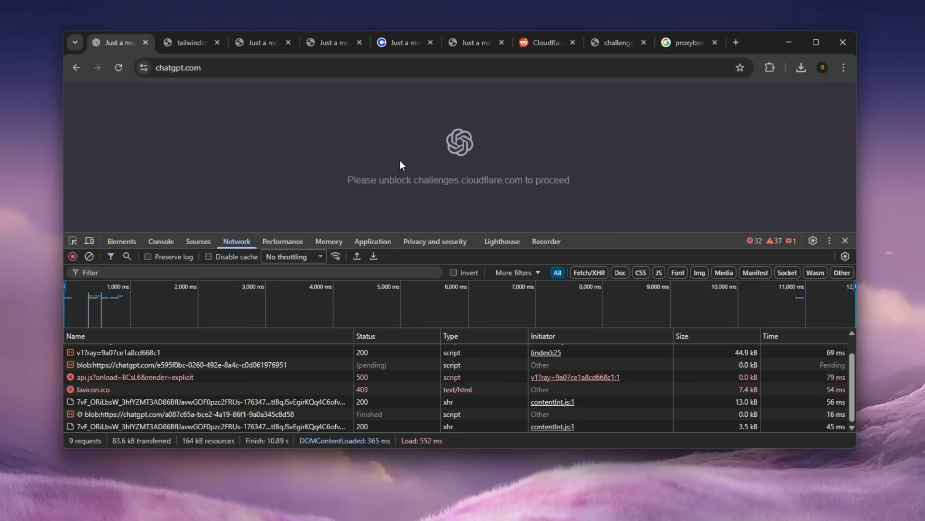
mouse_move(298, 394)
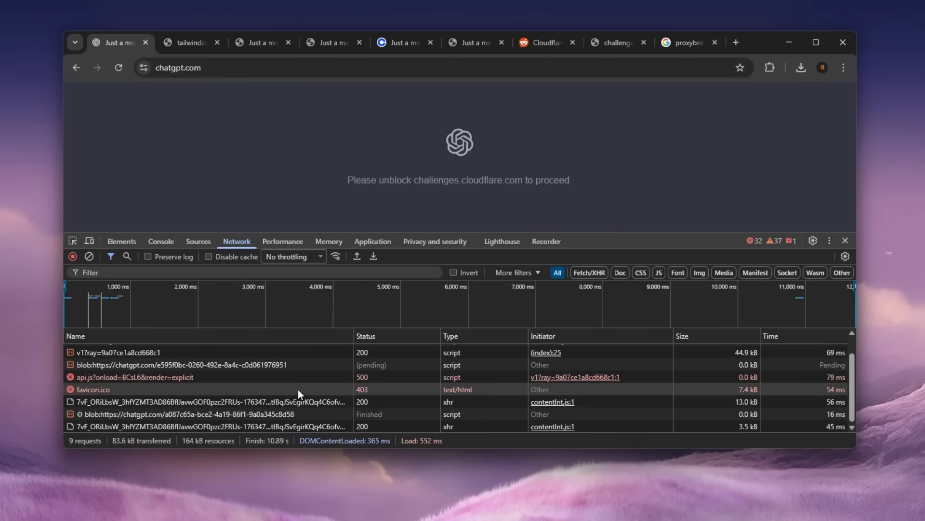
click(543, 43)
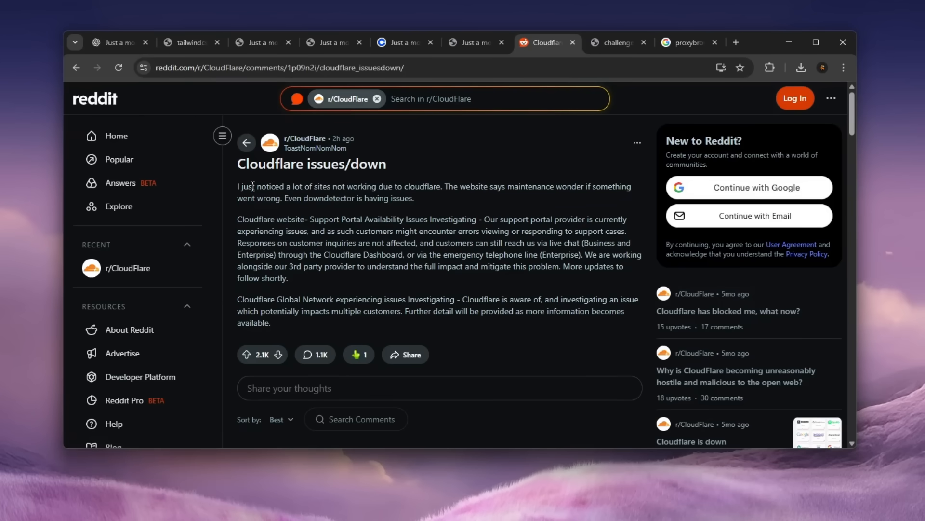
- Highlight the 'downdetector is having issues' line, then view the challenges.cloudflare.com tab
drag(242, 187, 347, 187)
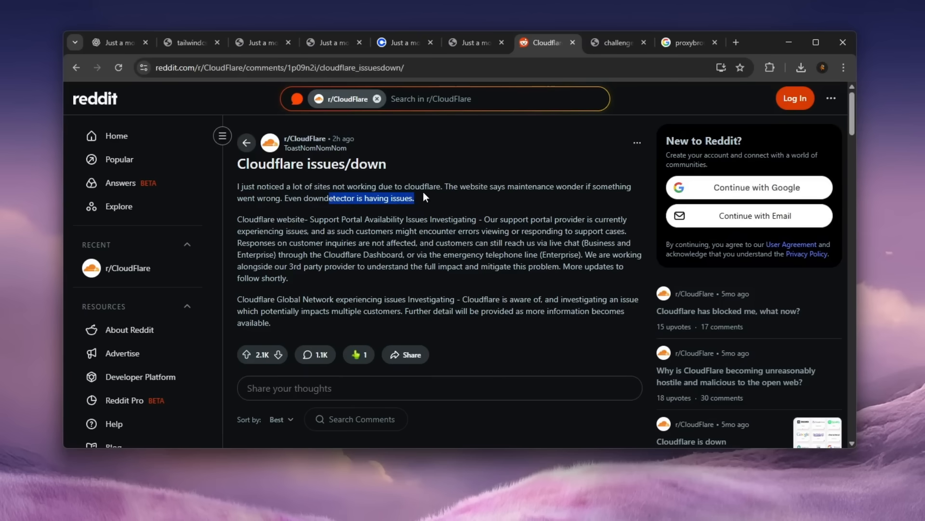
mouse_move(473, 180)
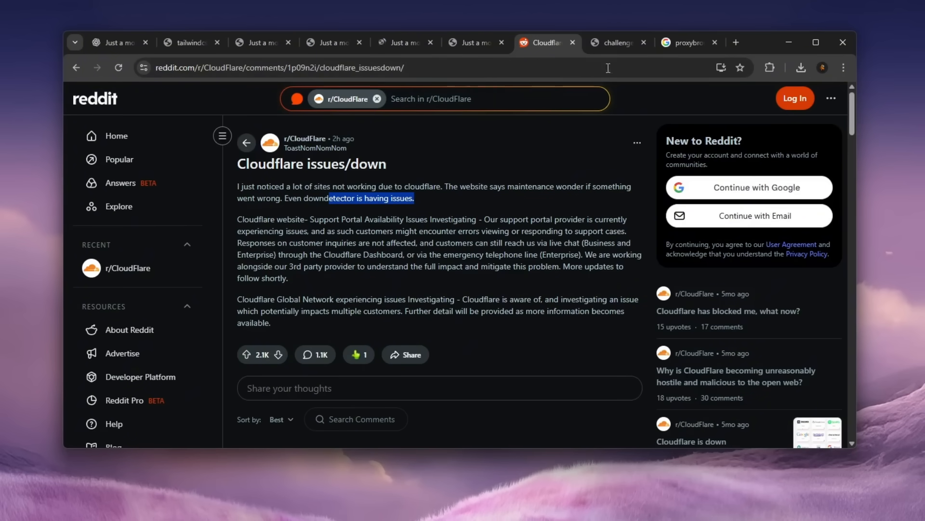
click(613, 42)
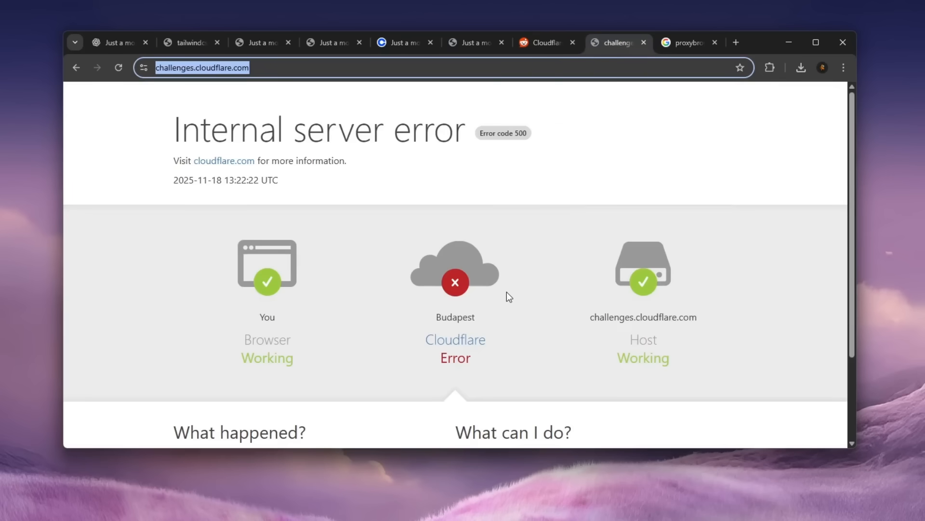
- Reload the challenges.cloudflare.com 500 page, highlight failing Budapest, and view the proxybrowser tab
click(118, 68)
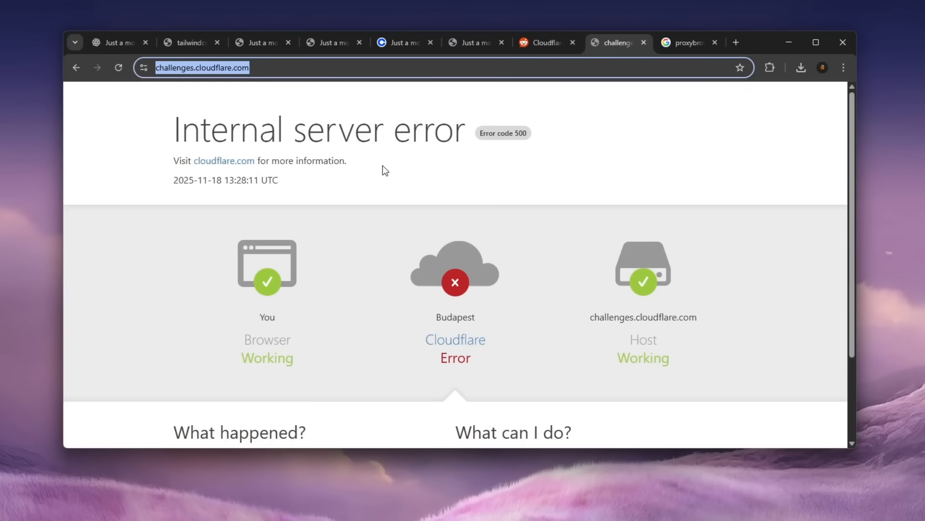
double_click(455, 317)
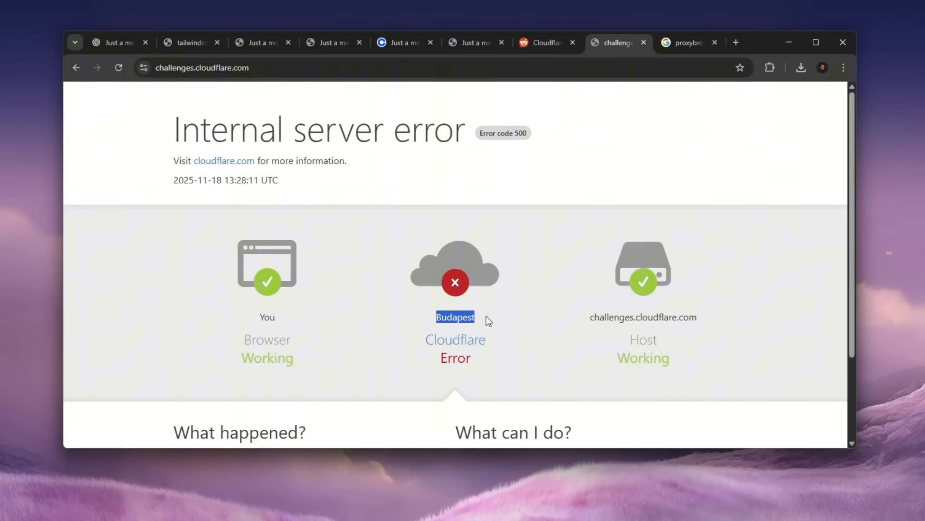
mouse_move(500, 305)
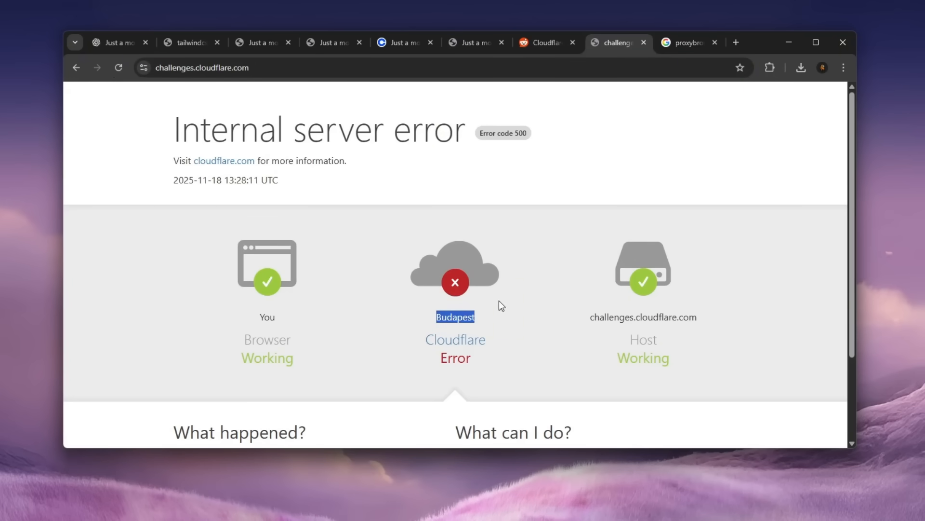
mouse_move(489, 295)
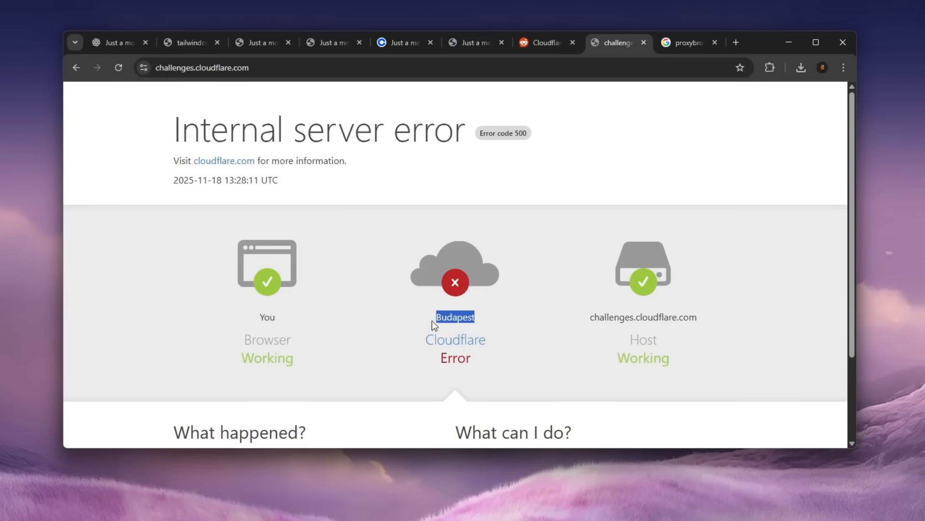
mouse_move(396, 319)
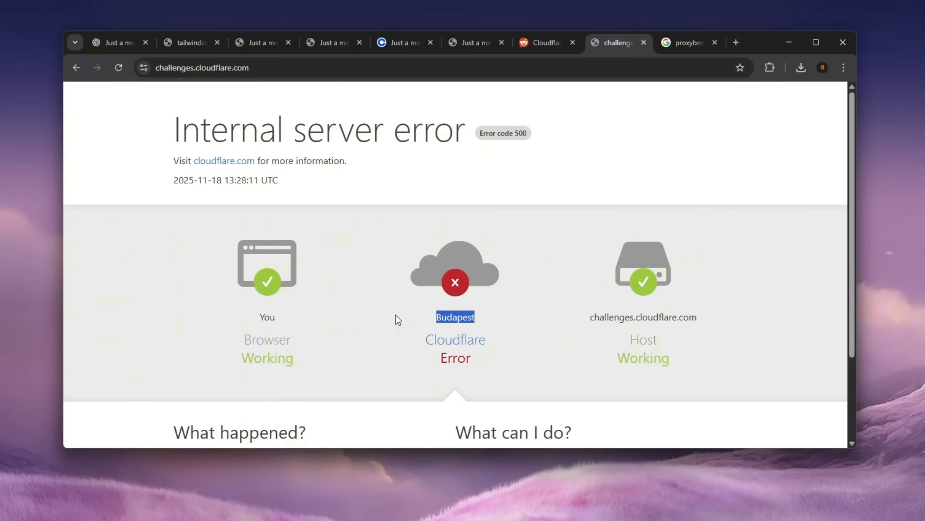
mouse_move(497, 317)
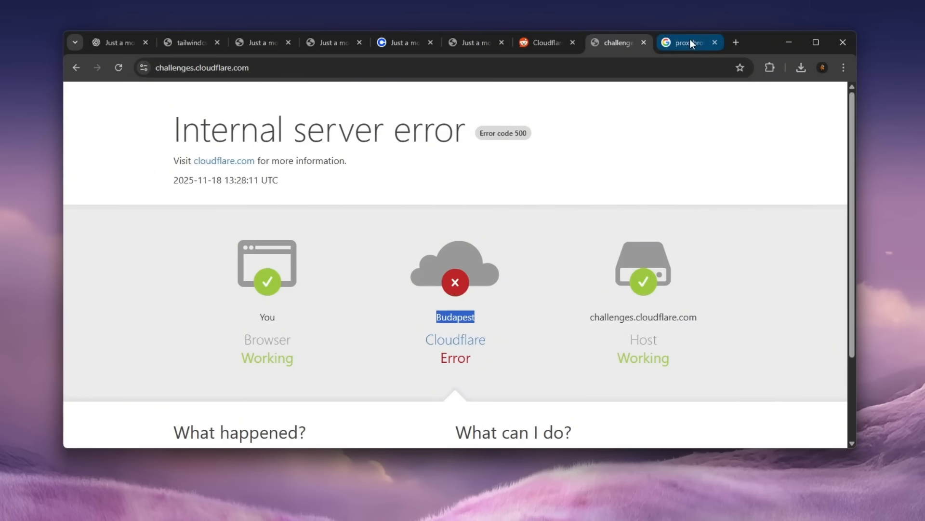
click(689, 42)
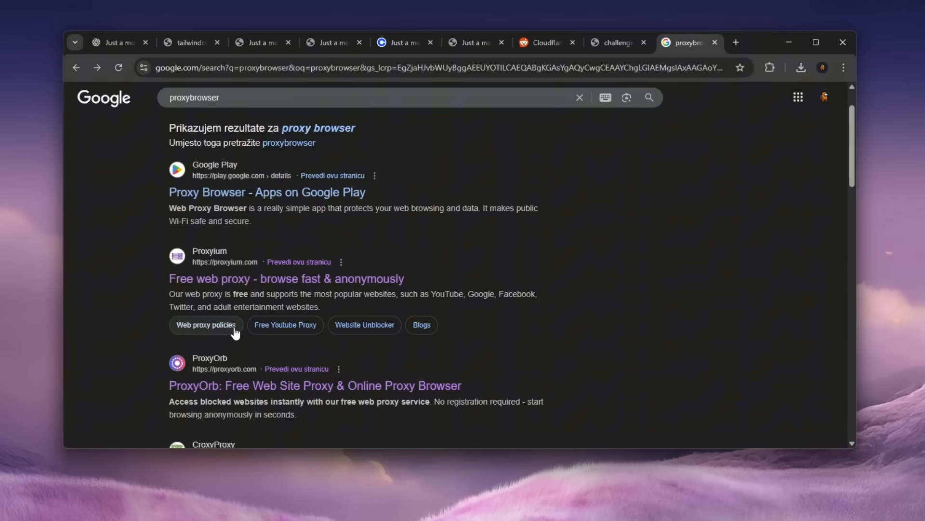
click(315, 385)
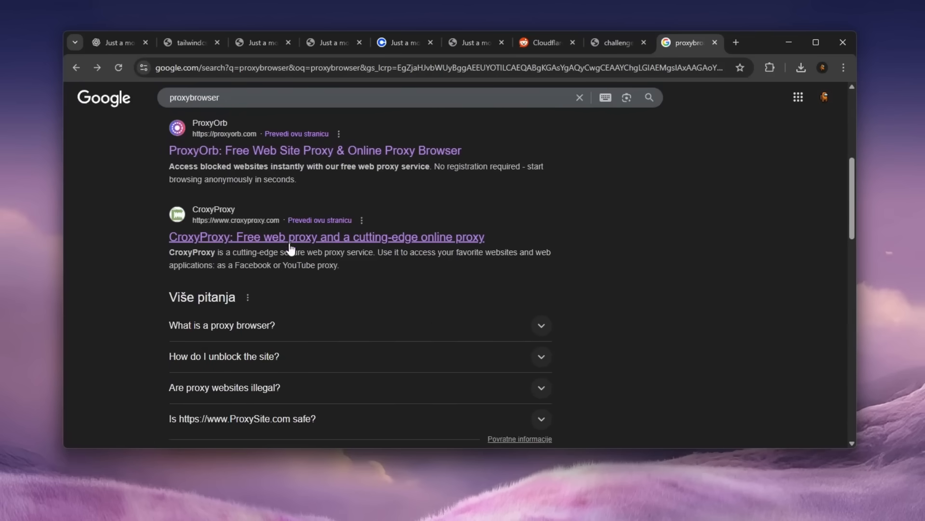
click(326, 237)
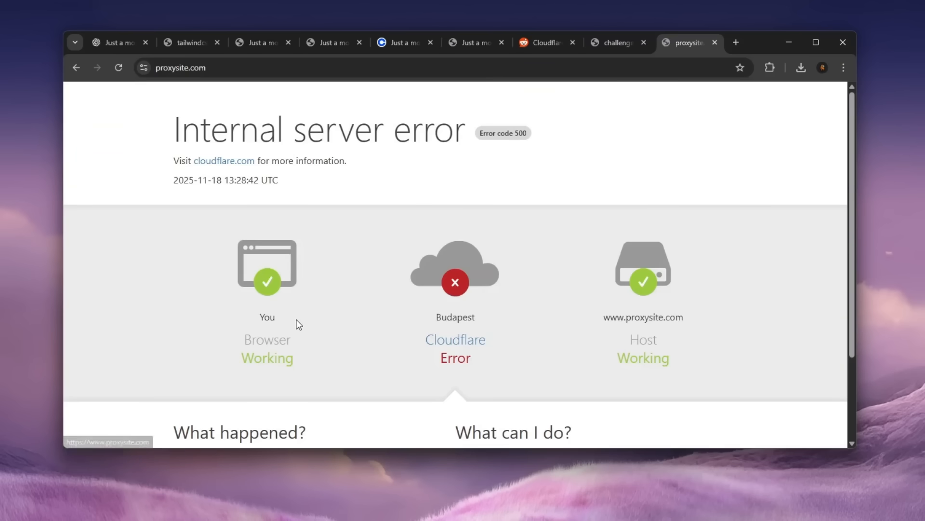
double_click(455, 318)
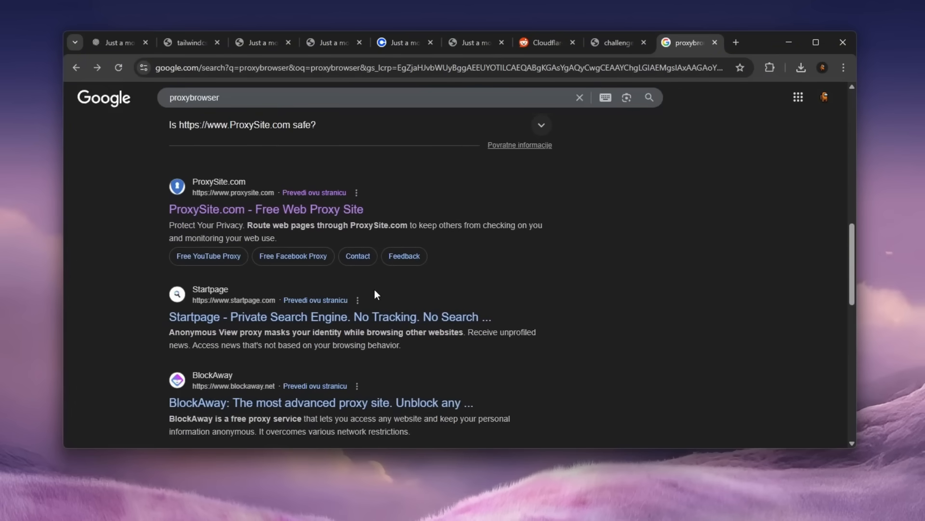
scroll(down, 3)
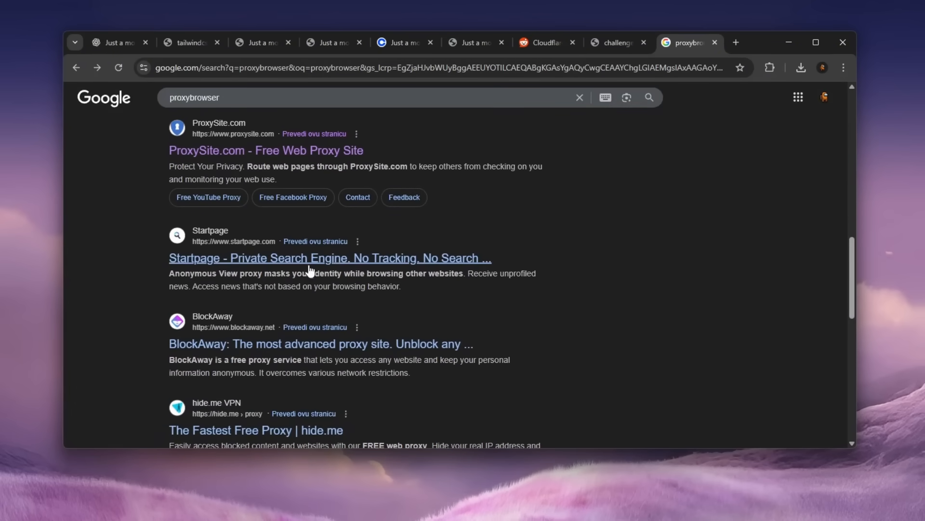
click(329, 258)
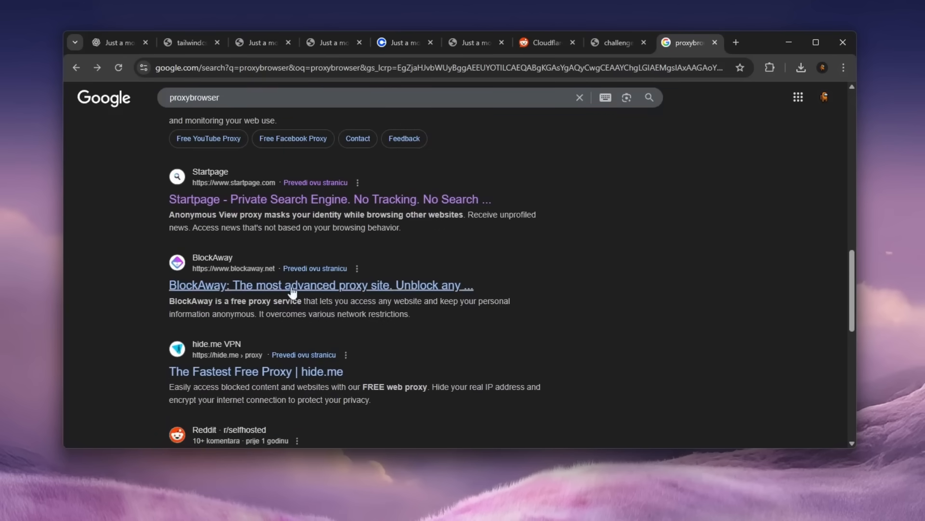
click(295, 285)
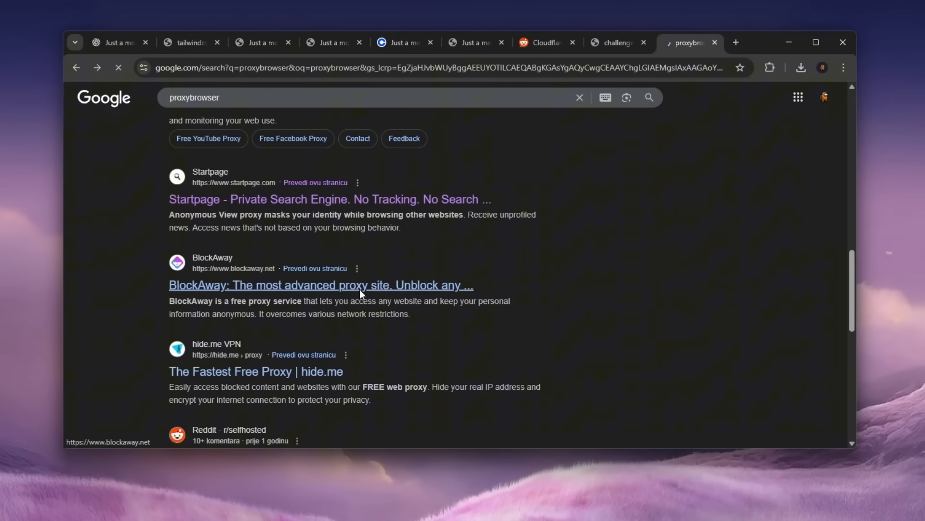
click(320, 285)
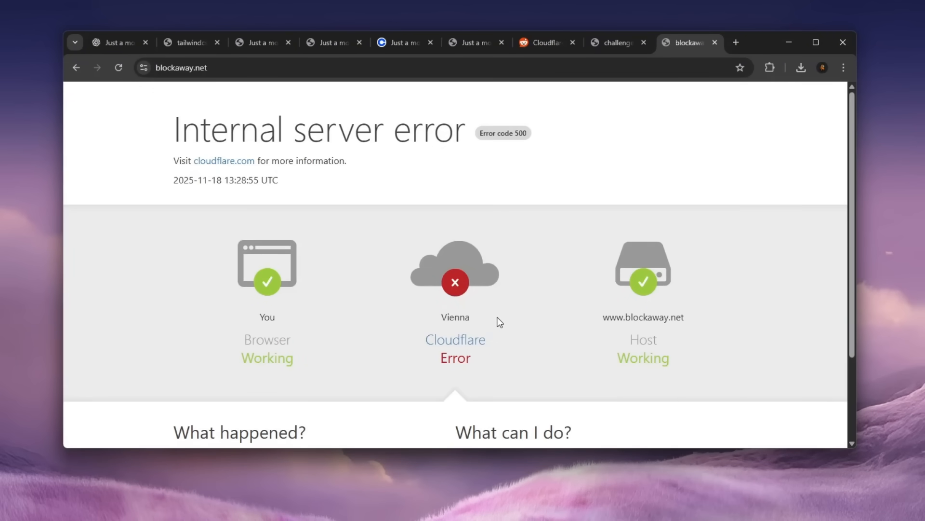
mouse_move(649, 122)
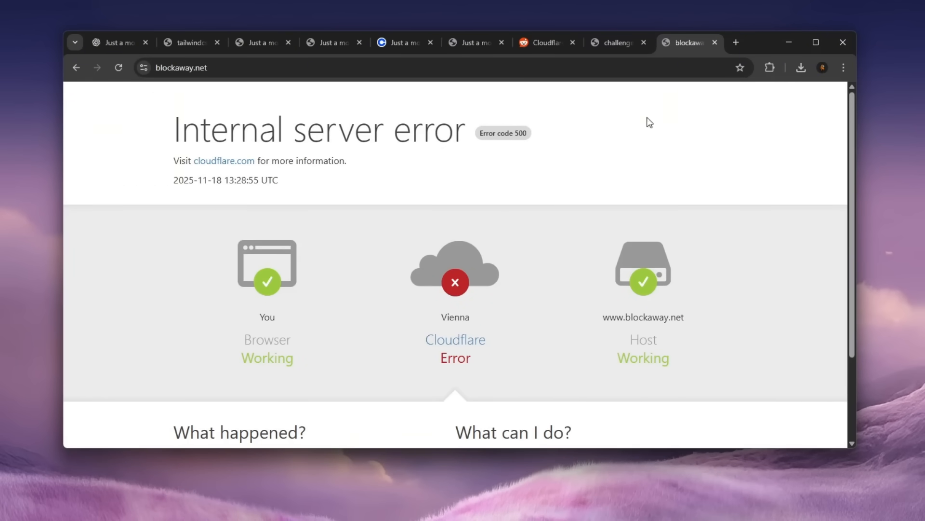
mouse_move(736, 43)
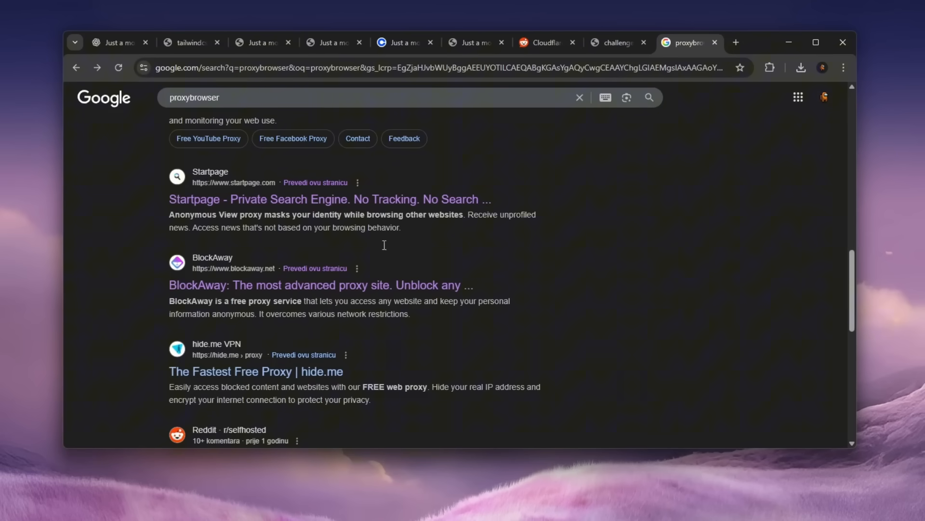
scroll(down, 3)
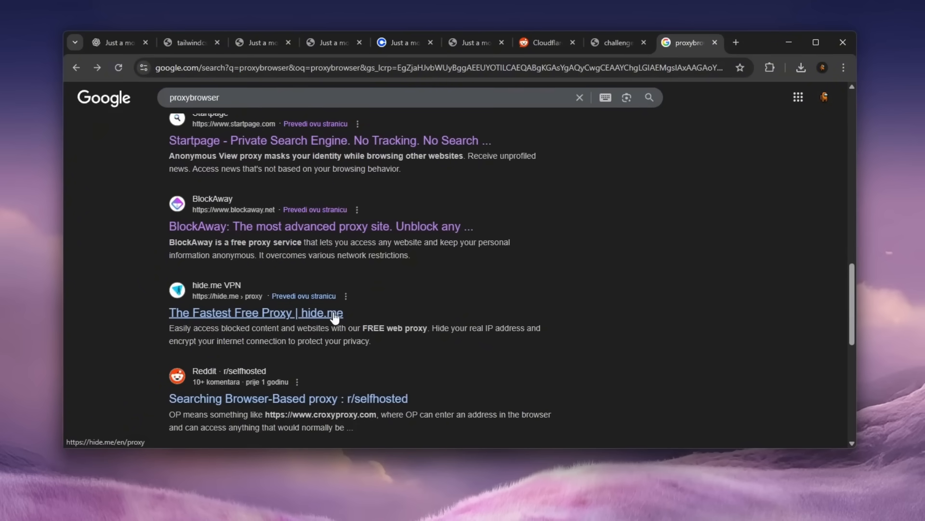
click(255, 312)
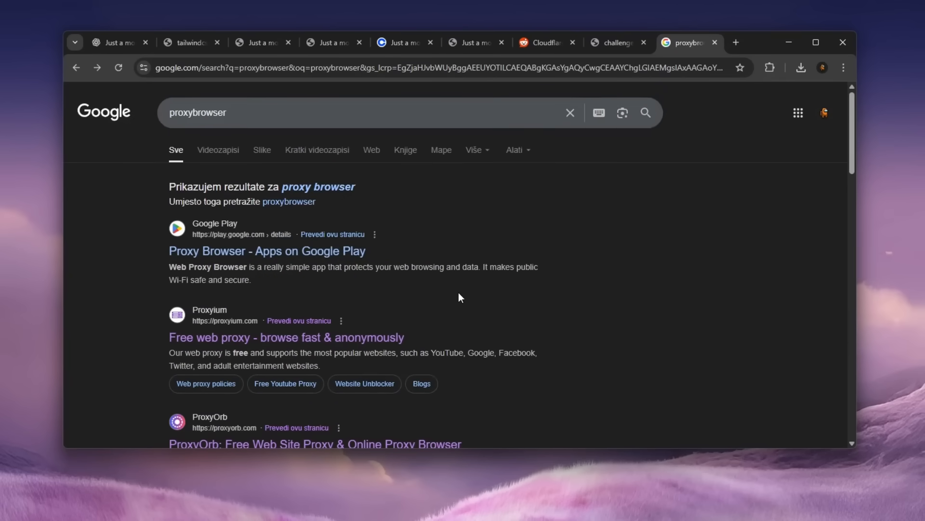
- Review the Tailwind CDN 500 error, then start a new tab for fontawesome.com
click(189, 42)
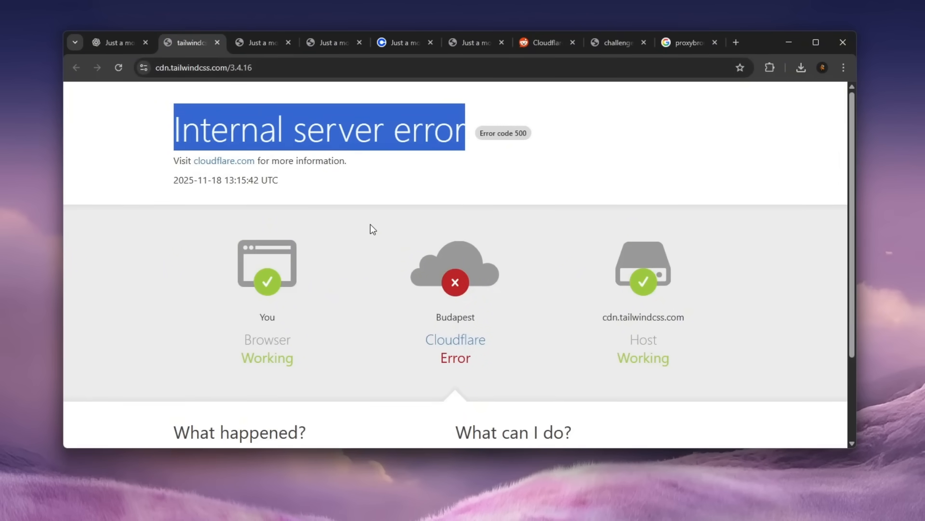
mouse_move(673, 170)
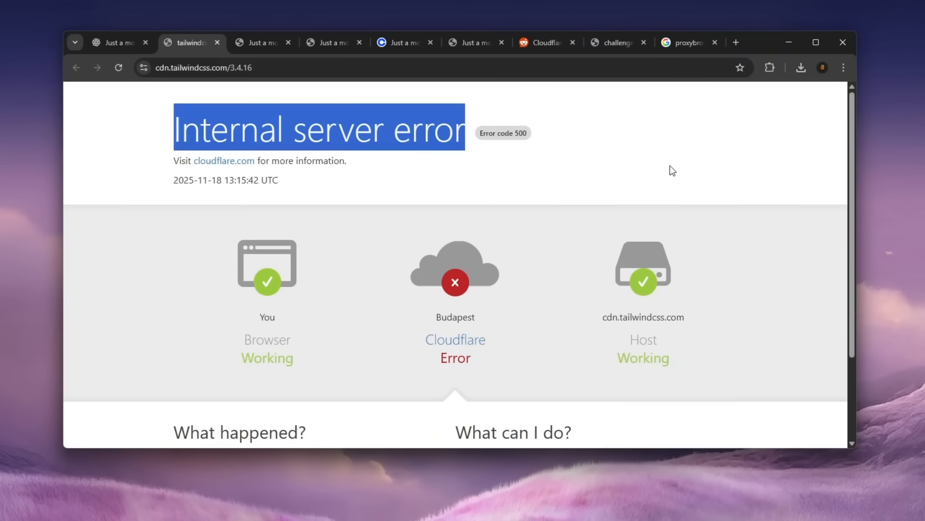
click(735, 43)
text(fontawesome.com)
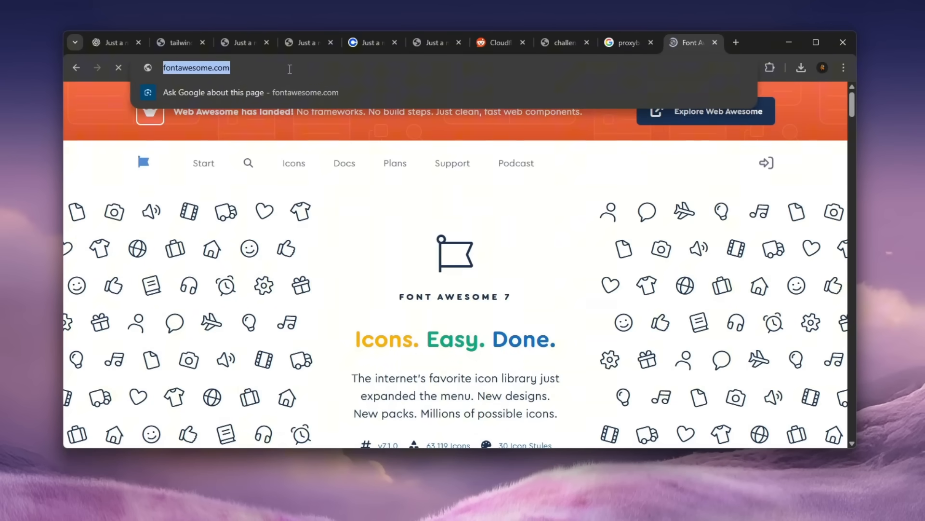
- Load animejs.com in the tab to show it still works
text(animejs.com)
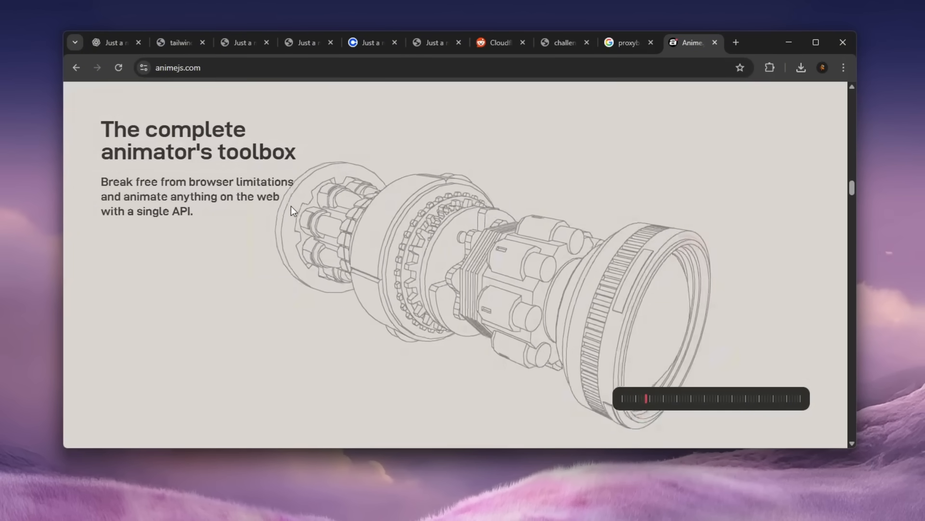
- Scroll the Anime.js homepage to its documentation links, then return to the Tailwind CDN tab
scroll(down, 3)
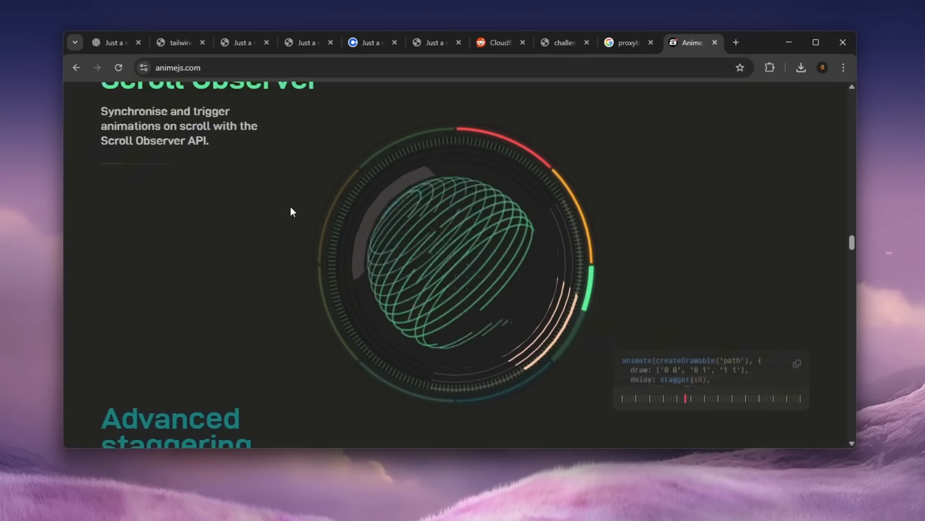
scroll(down, 3)
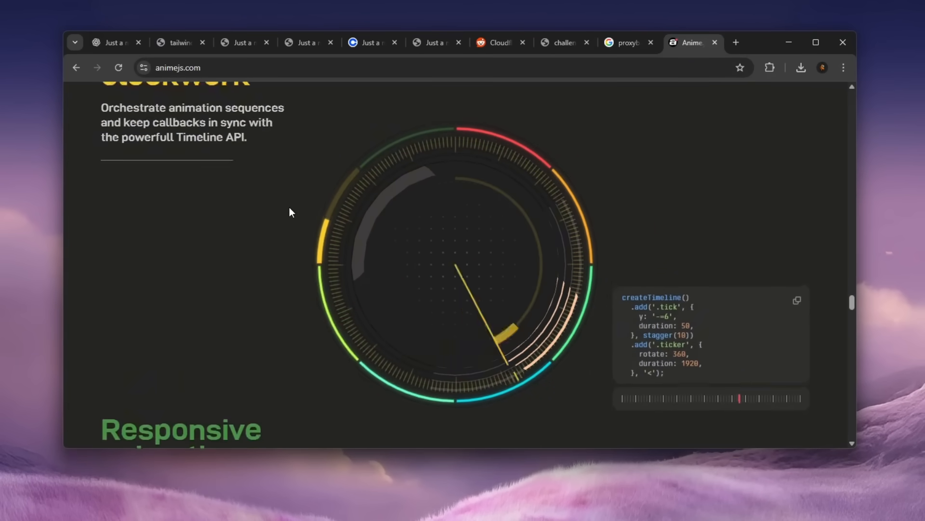
scroll(down, 3)
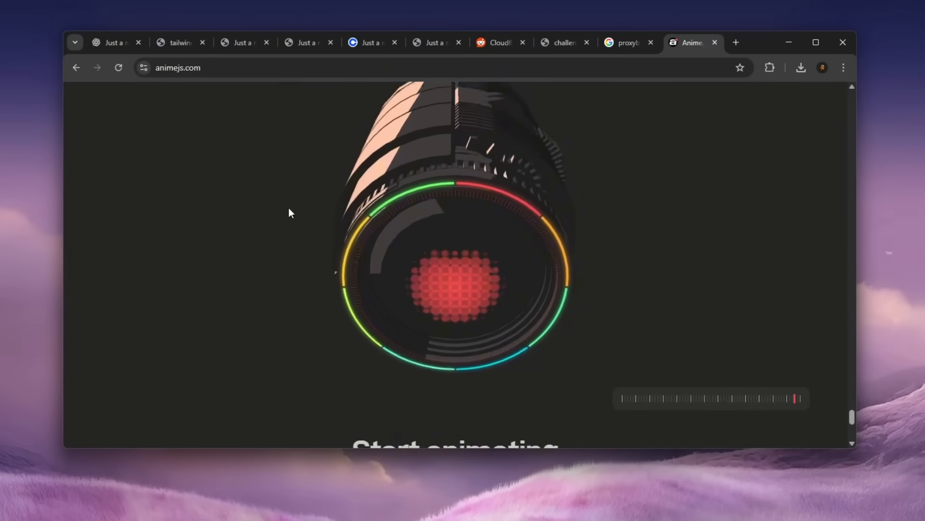
scroll(down, 3)
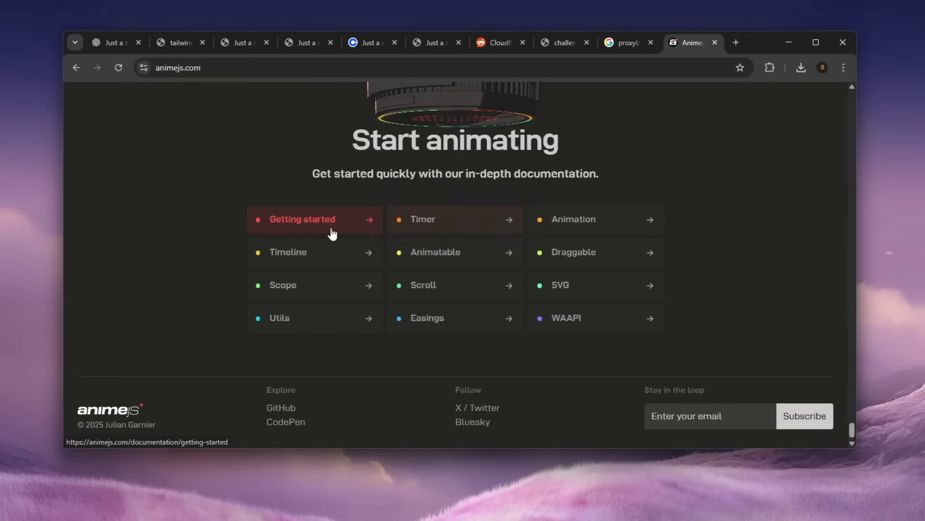
click(177, 42)
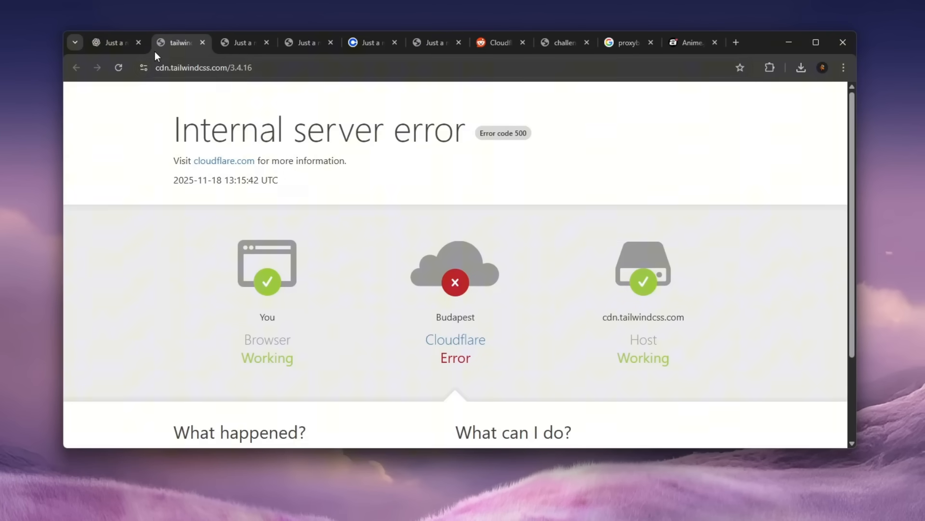
- Switch back to the ChatGPT tab and highlight the challenges.cloudflare.com domain in its unblock message
click(112, 43)
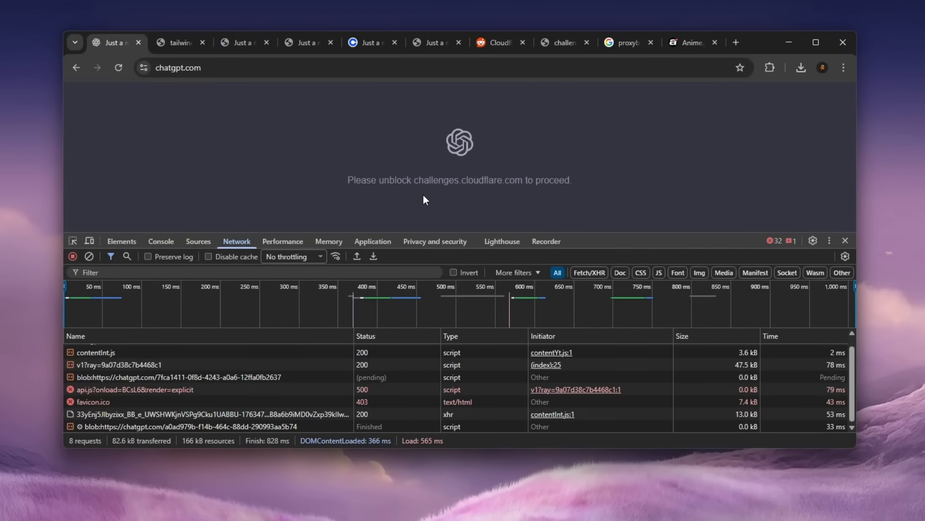
double_click(468, 179)
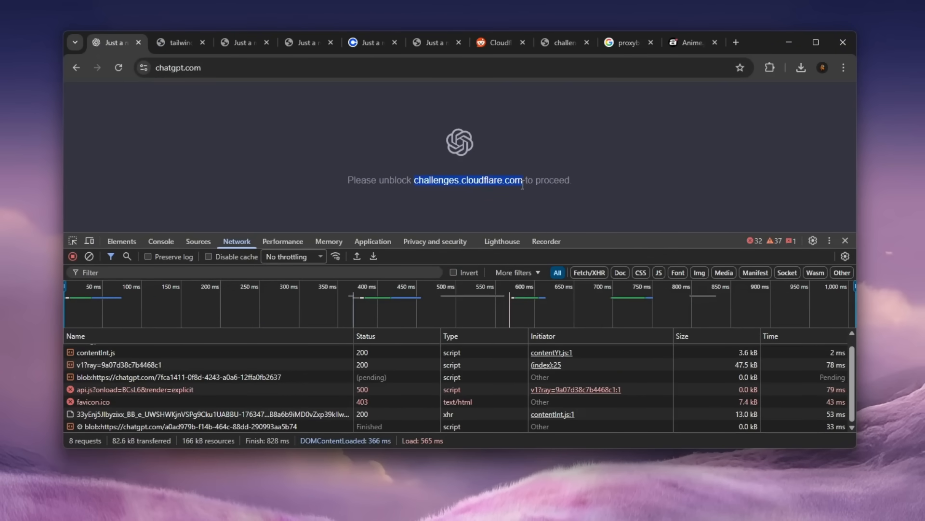